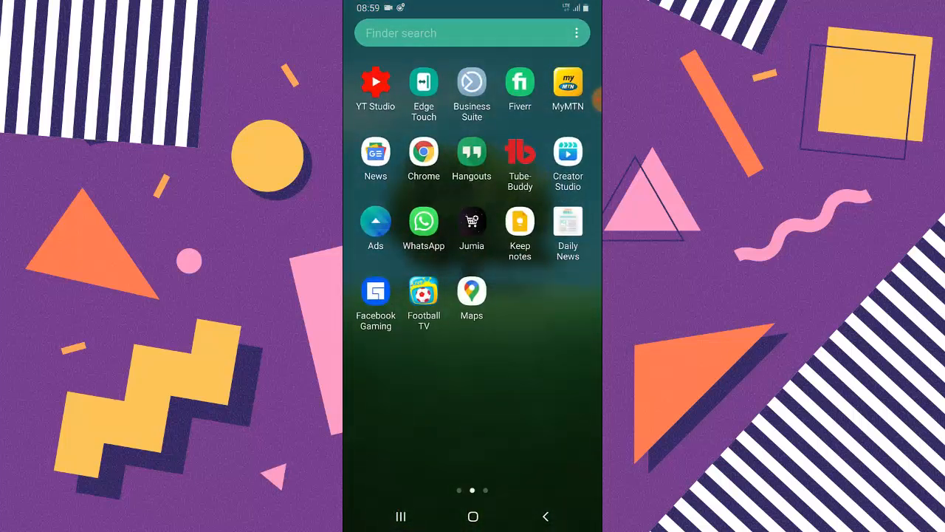
Swipe the home screen to reach the Facebook app and land on the profile page
scroll("right", 3)
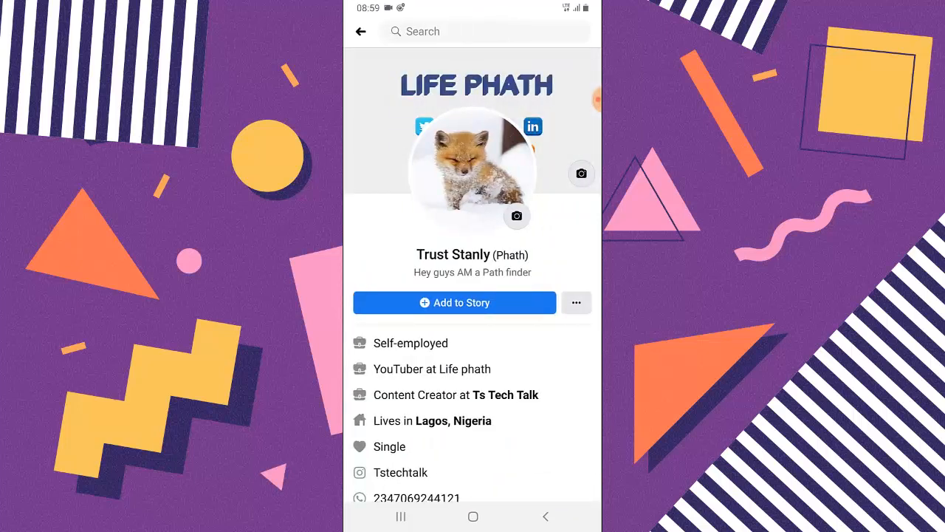
Scroll the profile to Story highlights and open the Bitmoji highlight
scroll("down", 3)
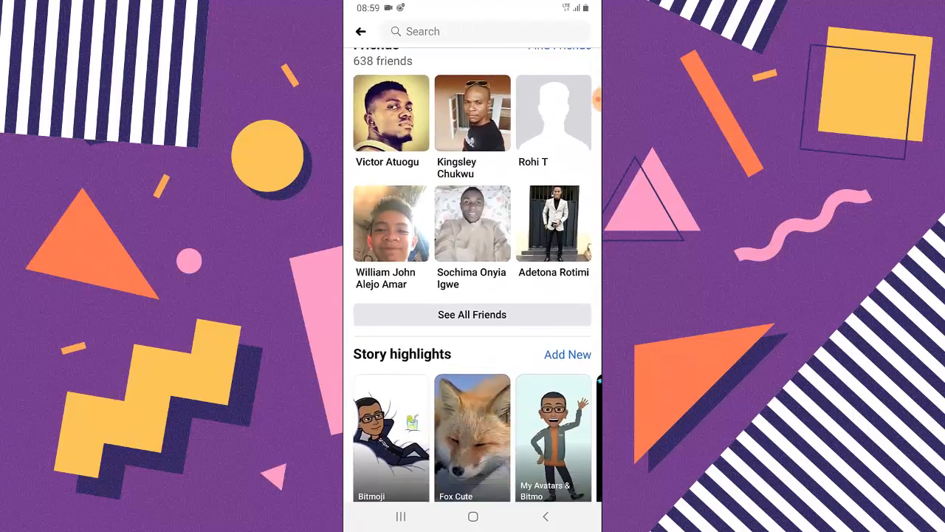
scroll("down", 3)
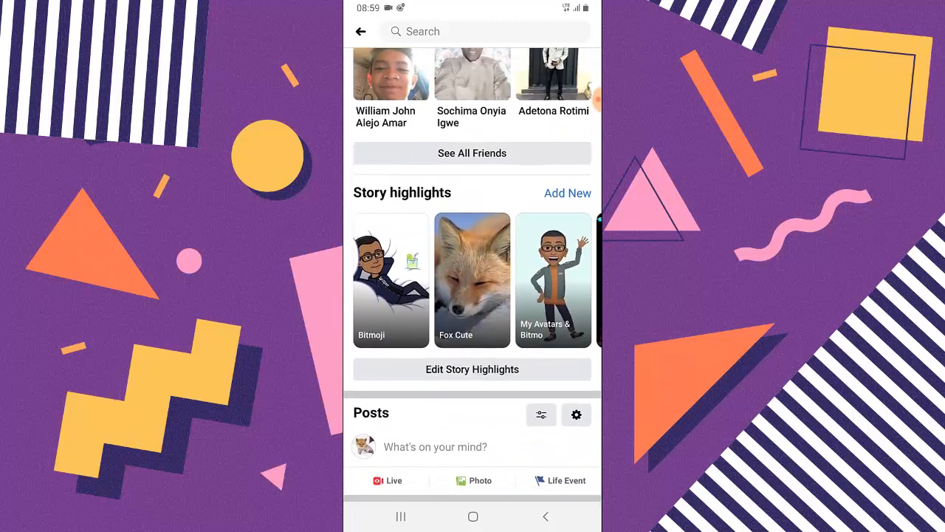
left_click(390, 279)
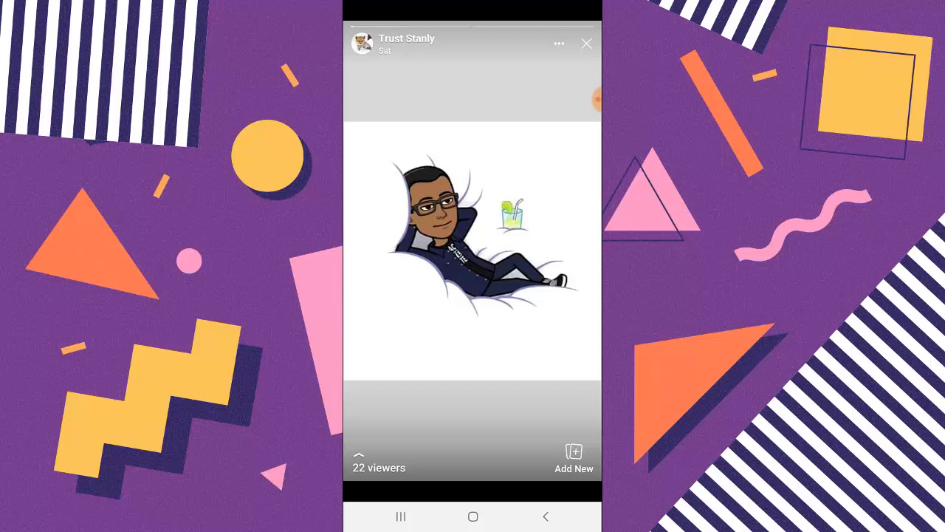
Open Insights from the '22 viewers' link to list who viewed the story
left_click(378, 458)
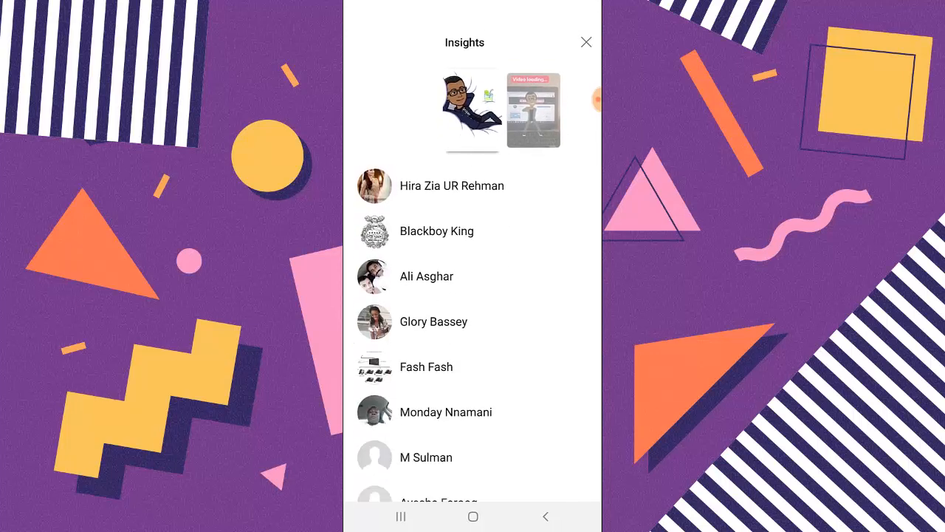
Scroll the viewer list and move to the next video story showing 15 viewers
scroll("down", 3)
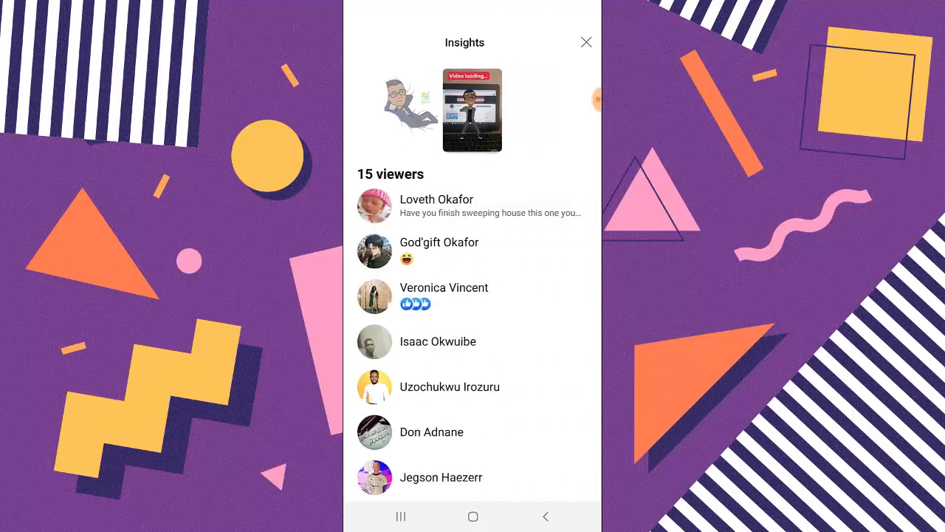
scroll("down", 3)
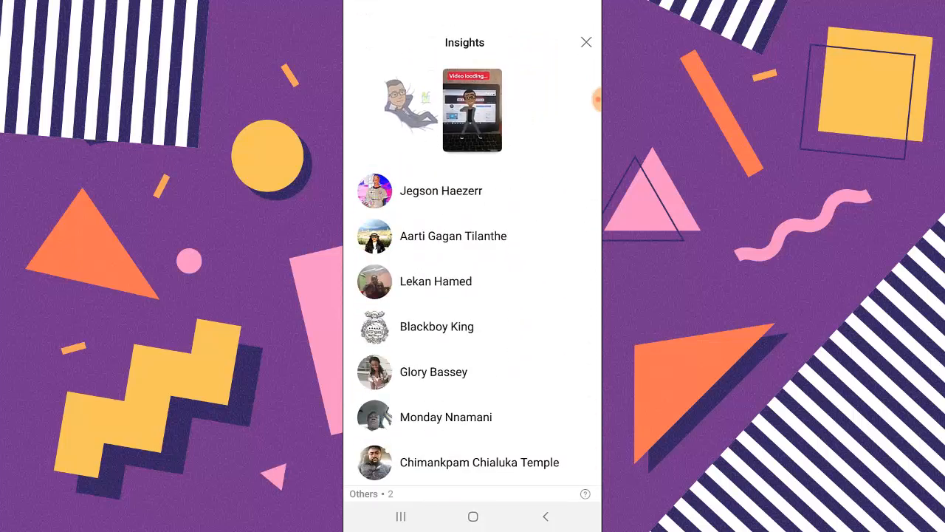